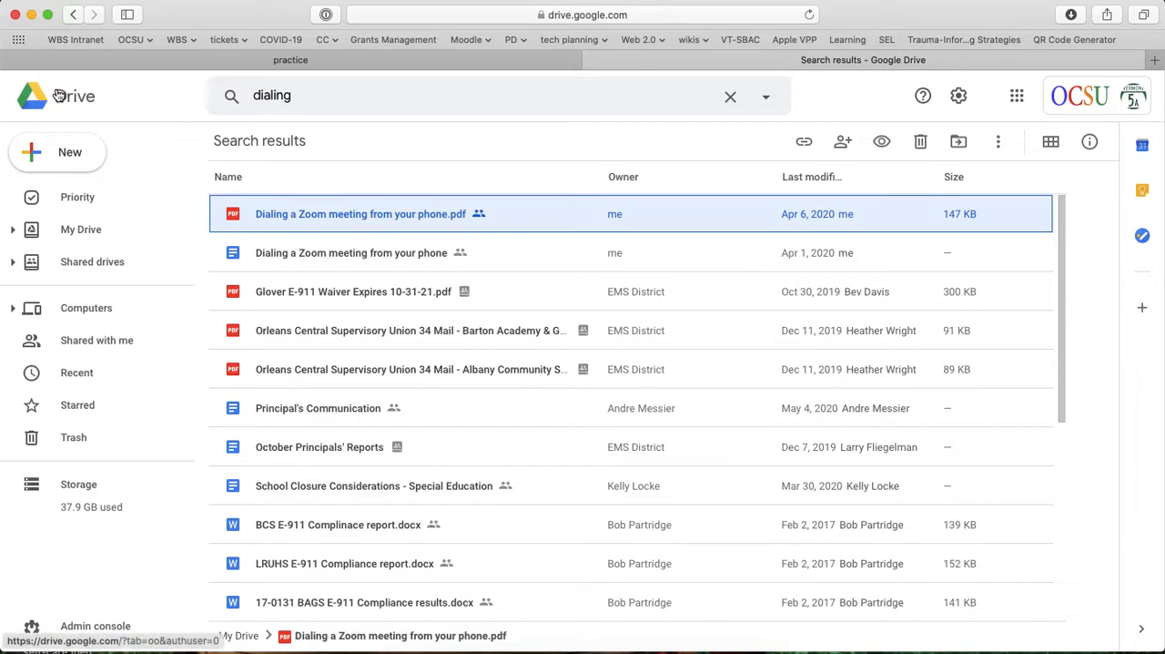
pyautogui.moveTo(419, 222)
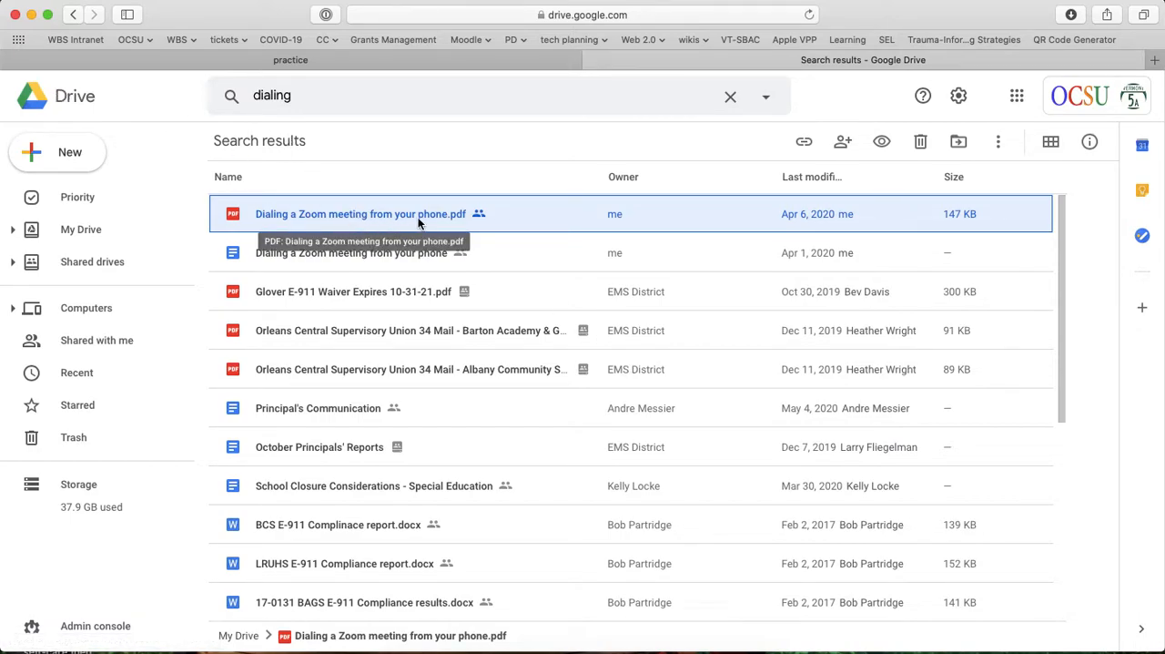
pyautogui.moveTo(415, 226)
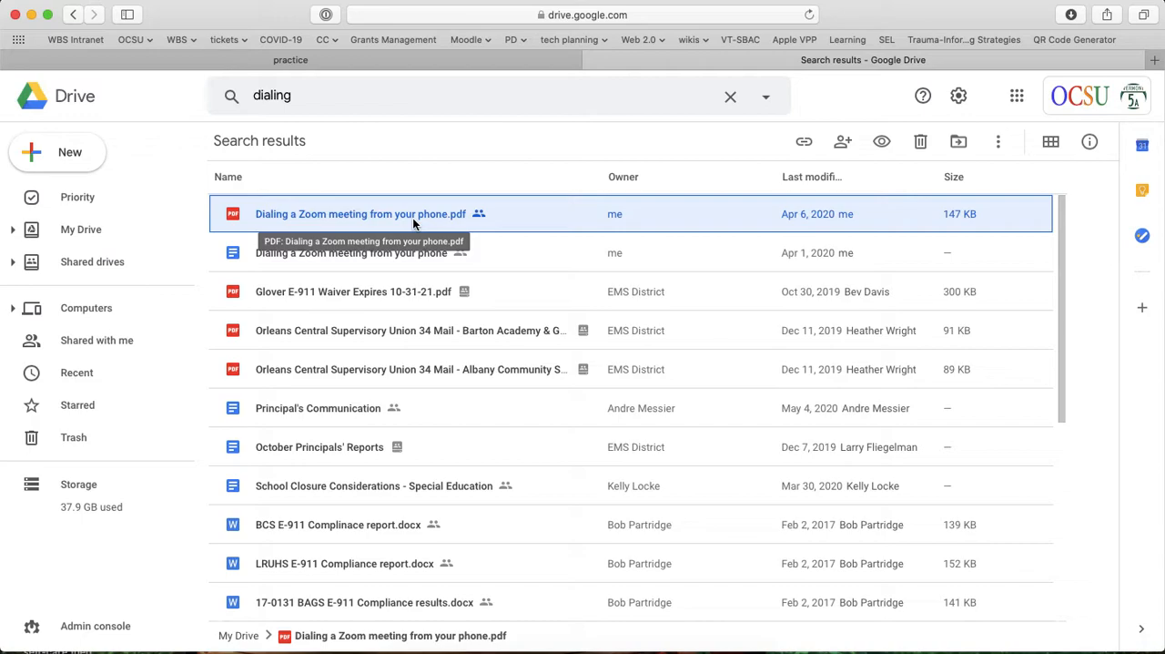
pyautogui.moveTo(69, 153)
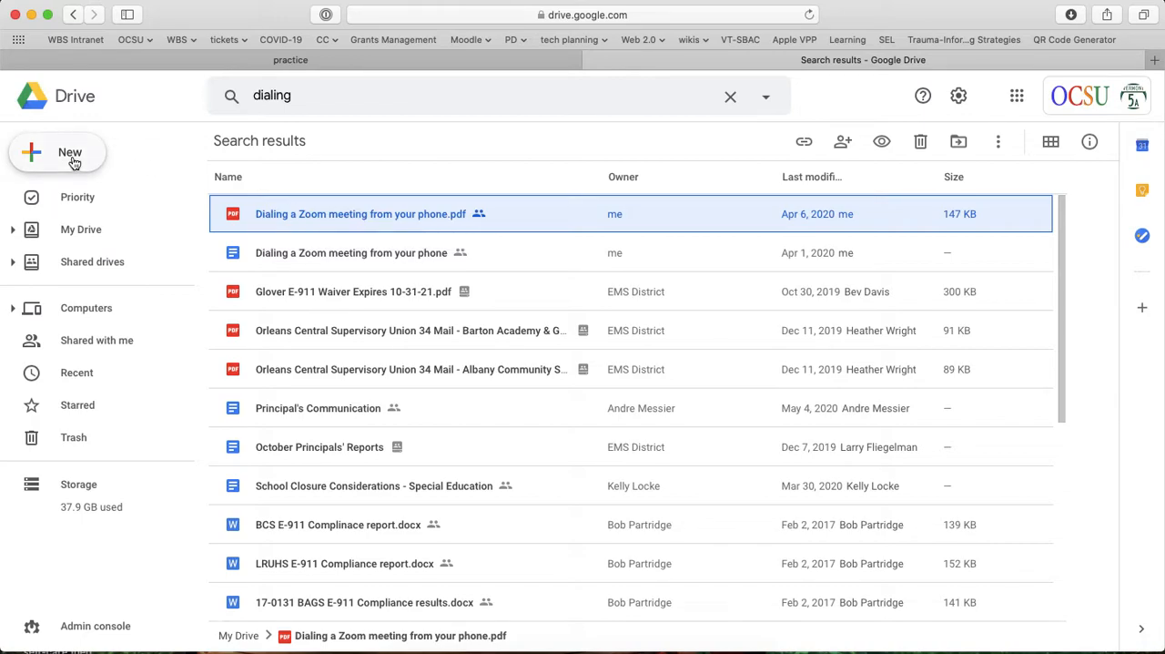
# - Start and cancel a file upload from the New menu, then return to Drive's search results
pyautogui.click(58, 153)
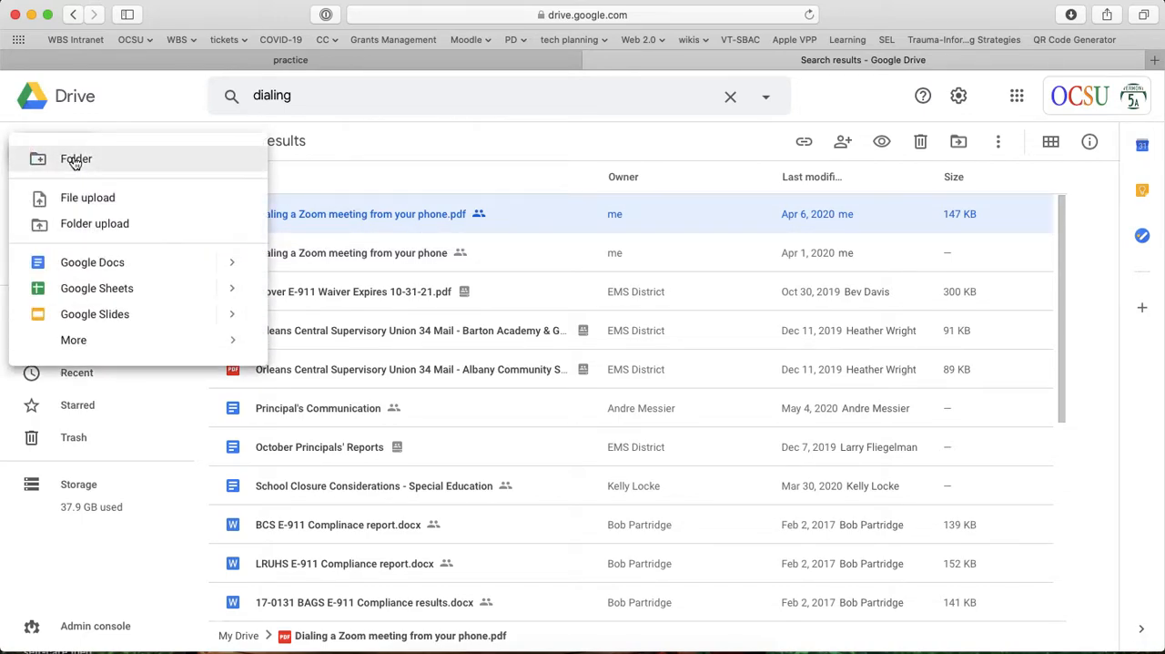
pyautogui.moveTo(88, 196)
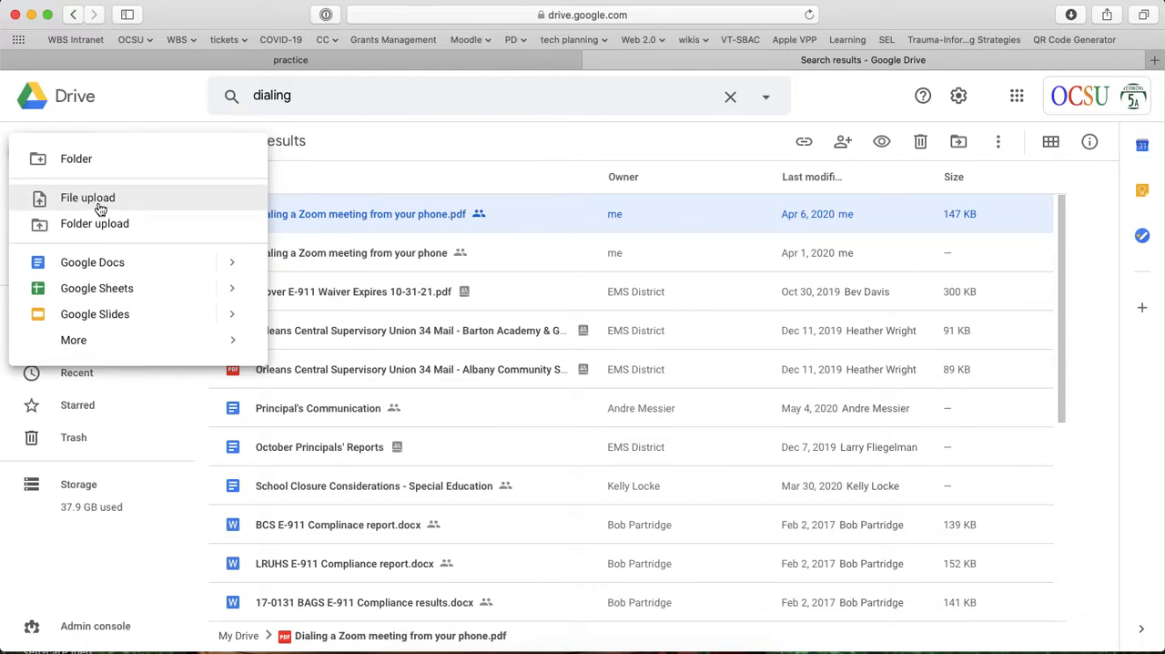
pyautogui.click(87, 197)
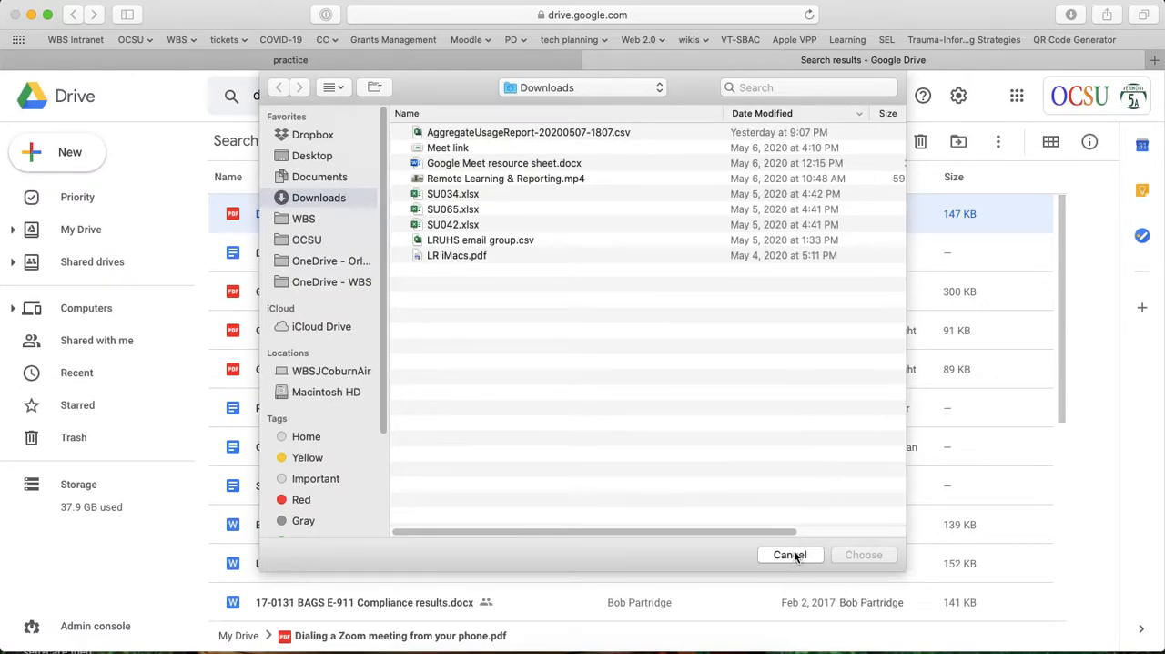
pyautogui.click(790, 553)
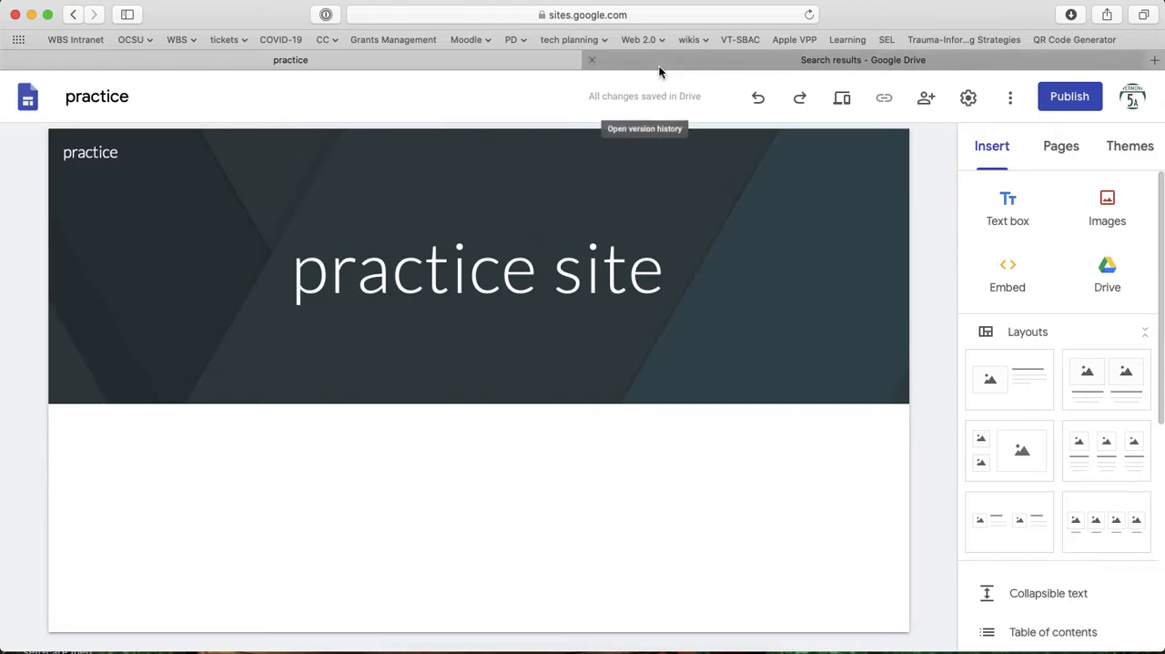
pyautogui.click(863, 58)
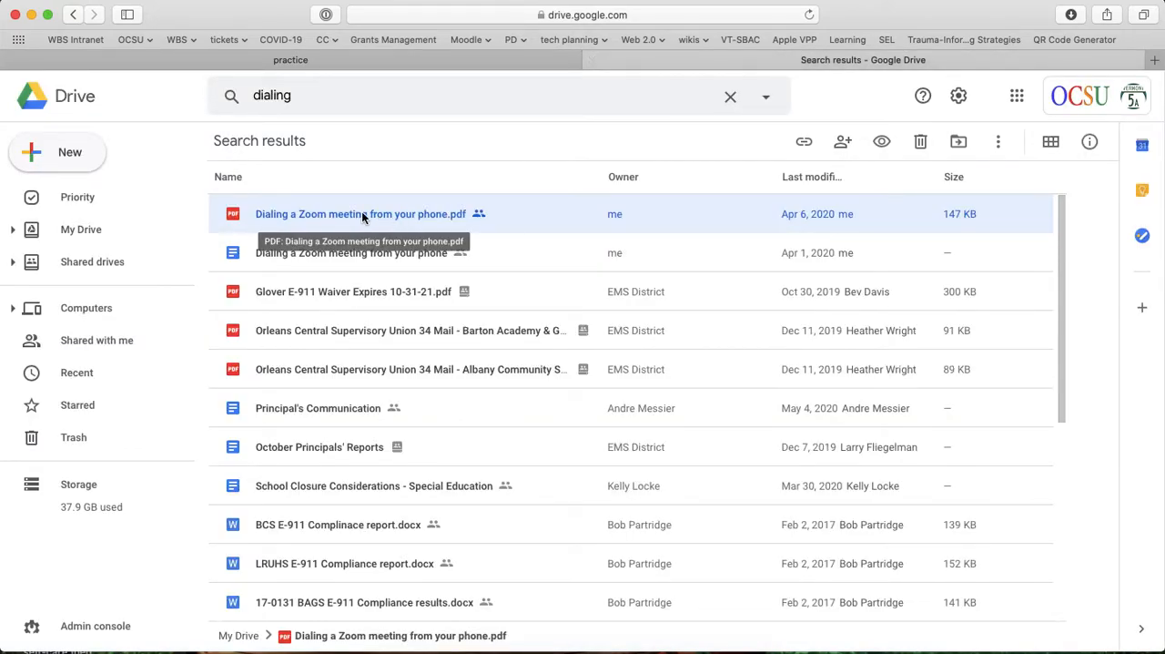
pyautogui.moveTo(362, 218)
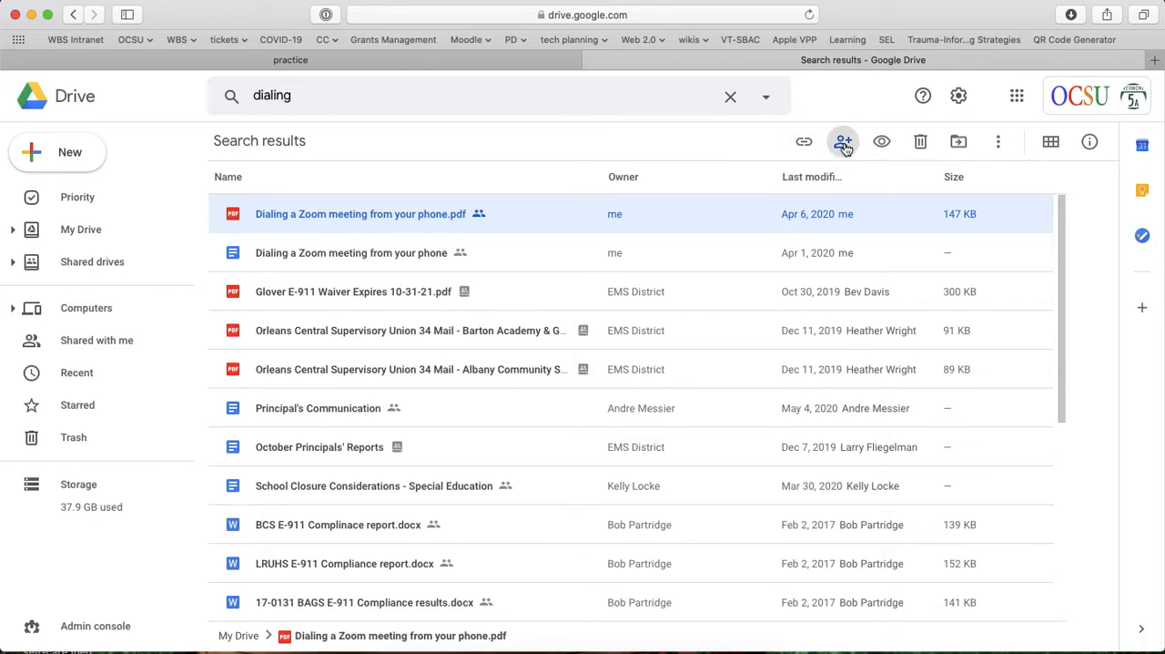
# - Bring up the Share with others dialog for the Zoom-dialing PDF
pyautogui.click(841, 142)
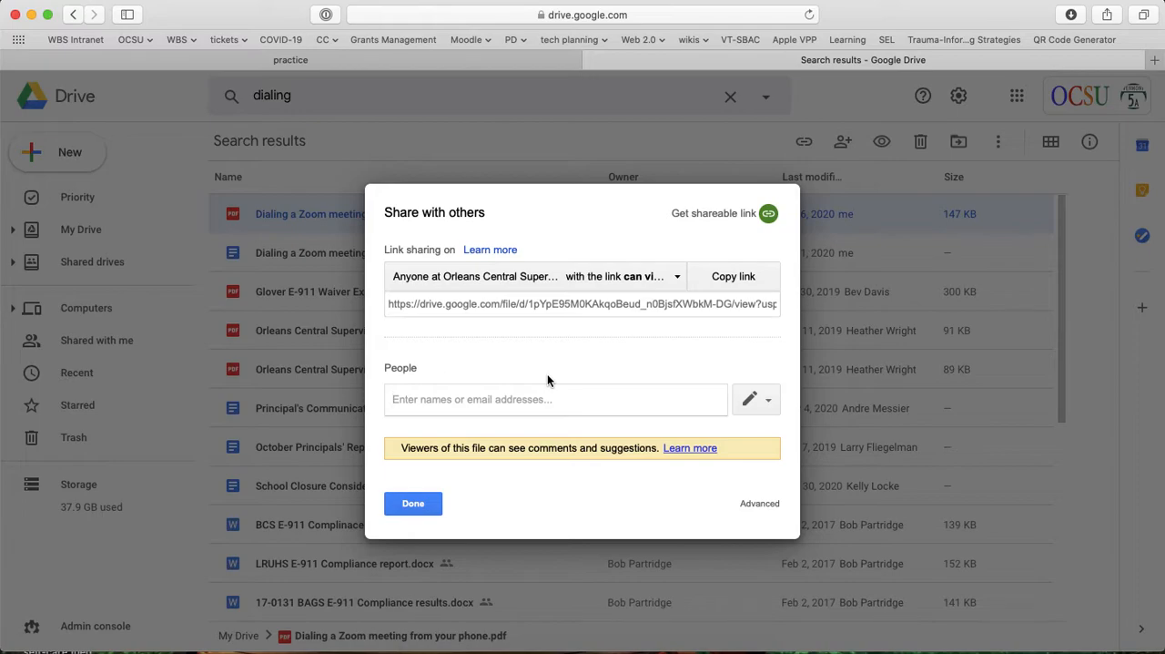
pyautogui.moveTo(566, 375)
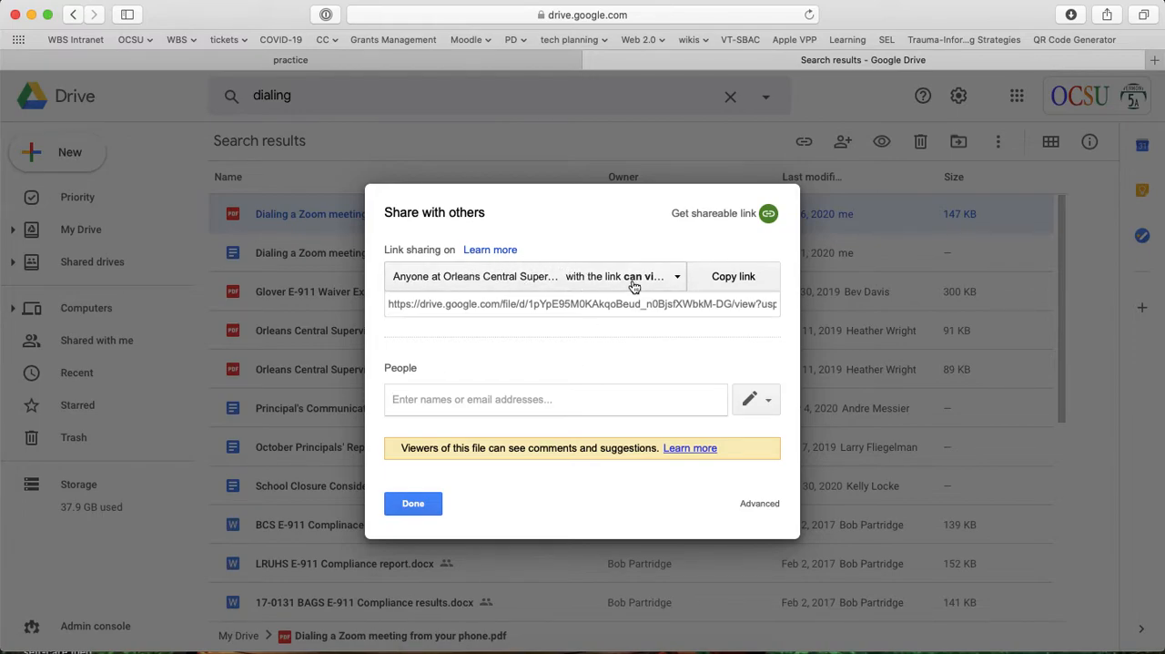
pyautogui.moveTo(628, 282)
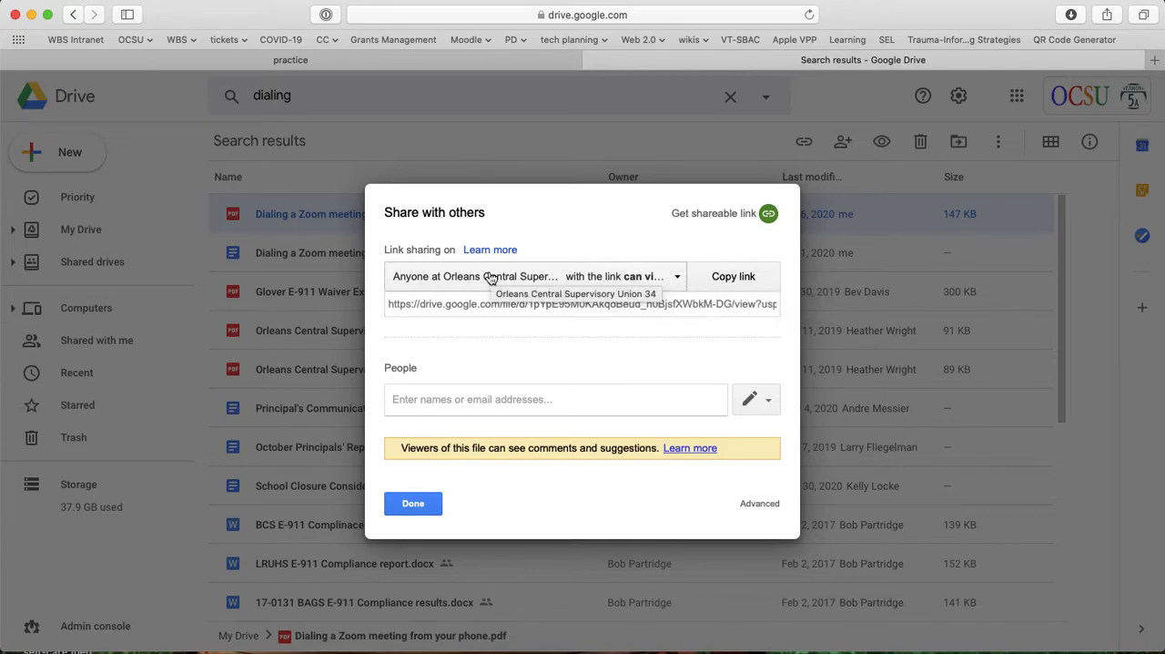
pyautogui.moveTo(514, 282)
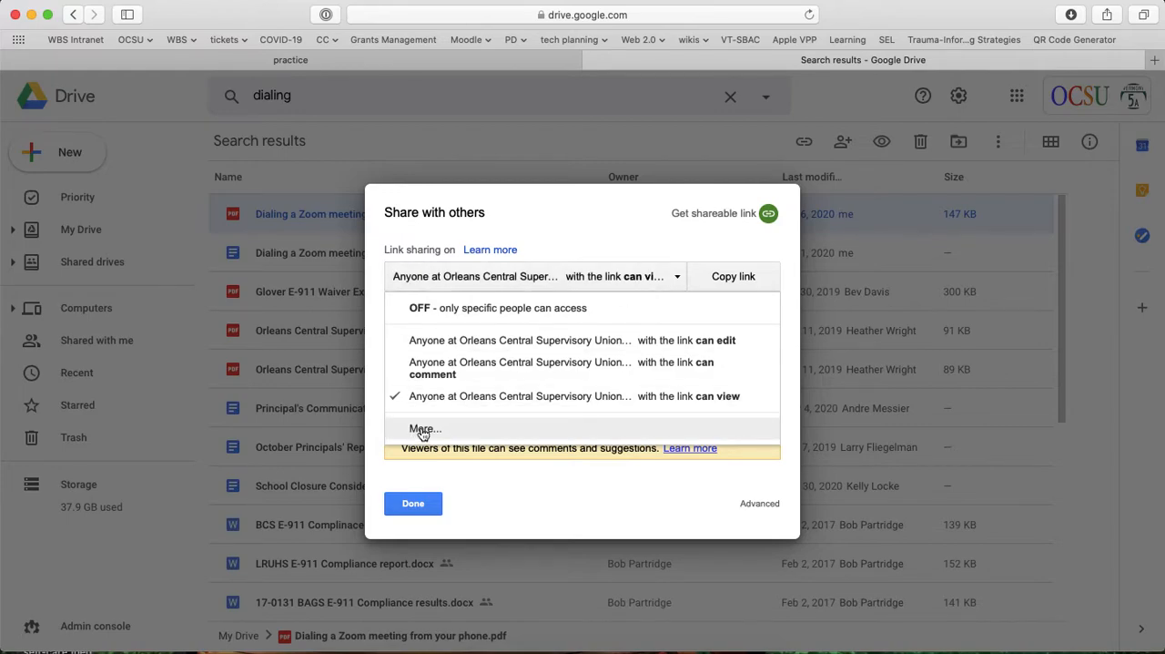
# - Set link sharing to On – Anyone with the link can view, save it and close the dialog
pyautogui.click(426, 430)
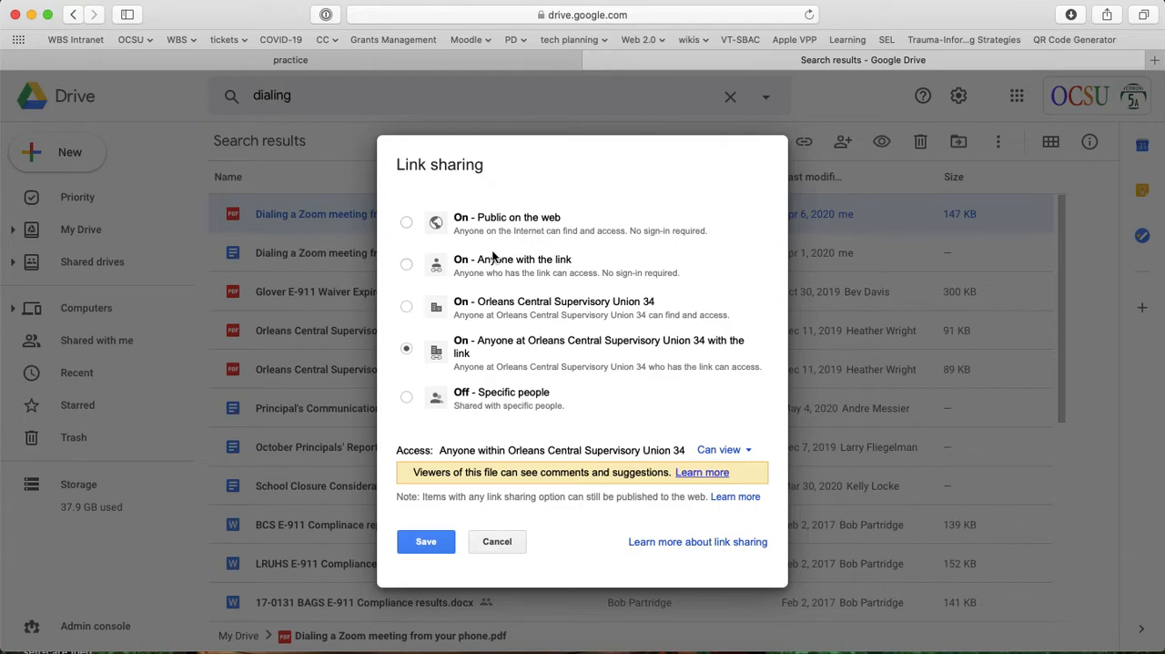
pyautogui.click(406, 262)
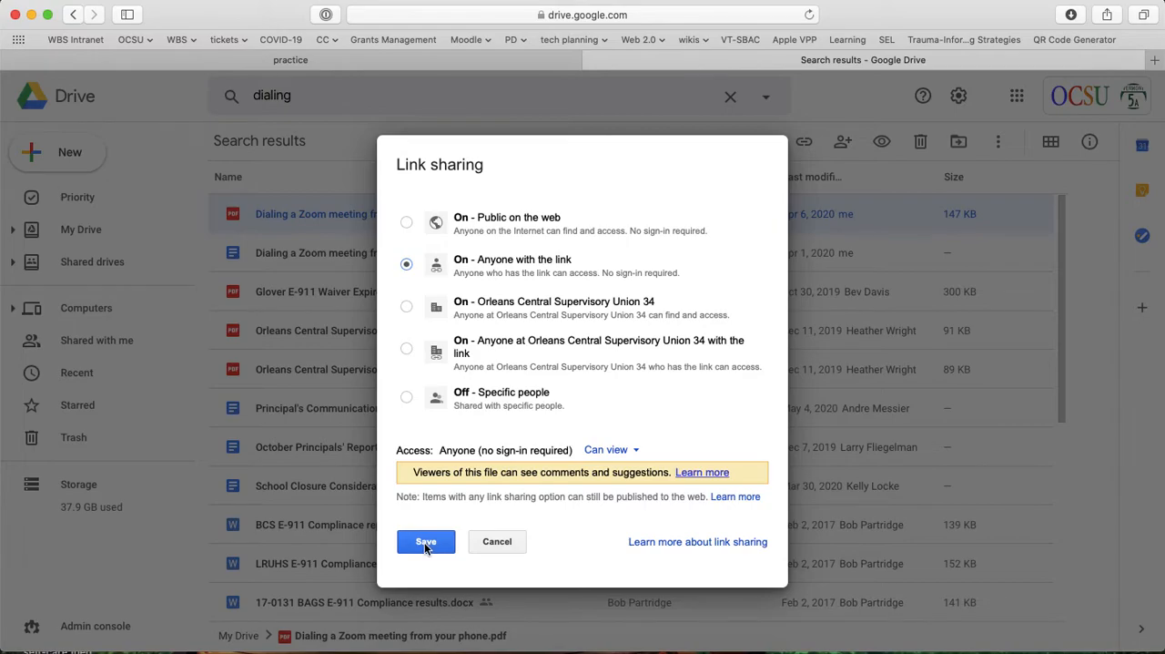
pyautogui.click(426, 540)
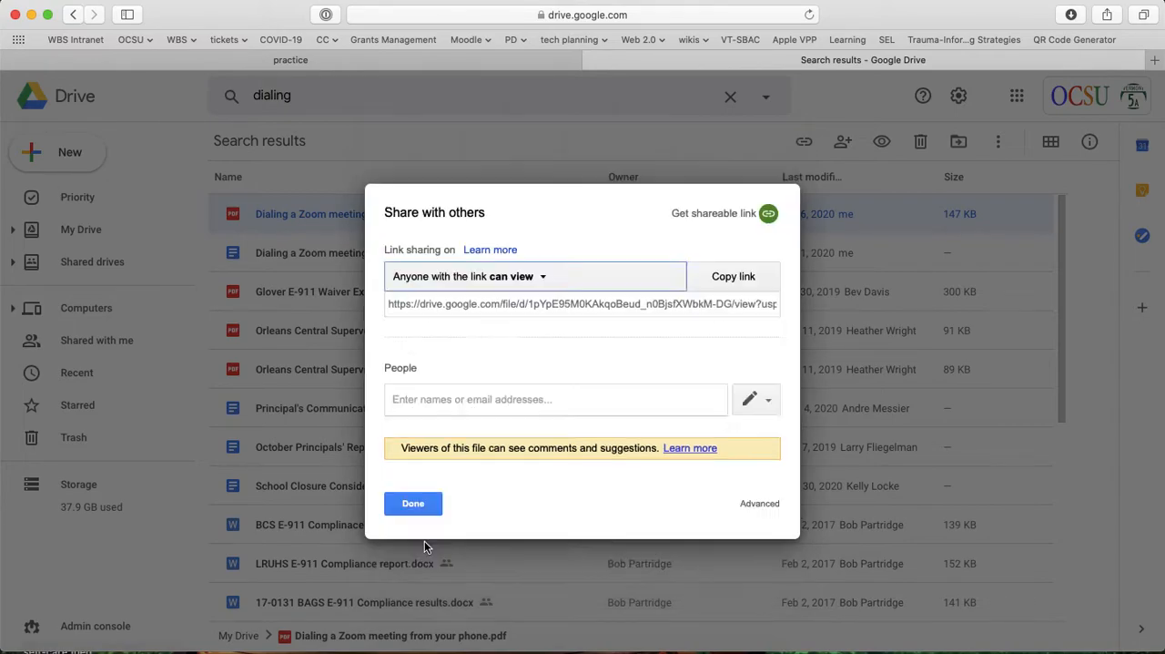
pyautogui.click(412, 503)
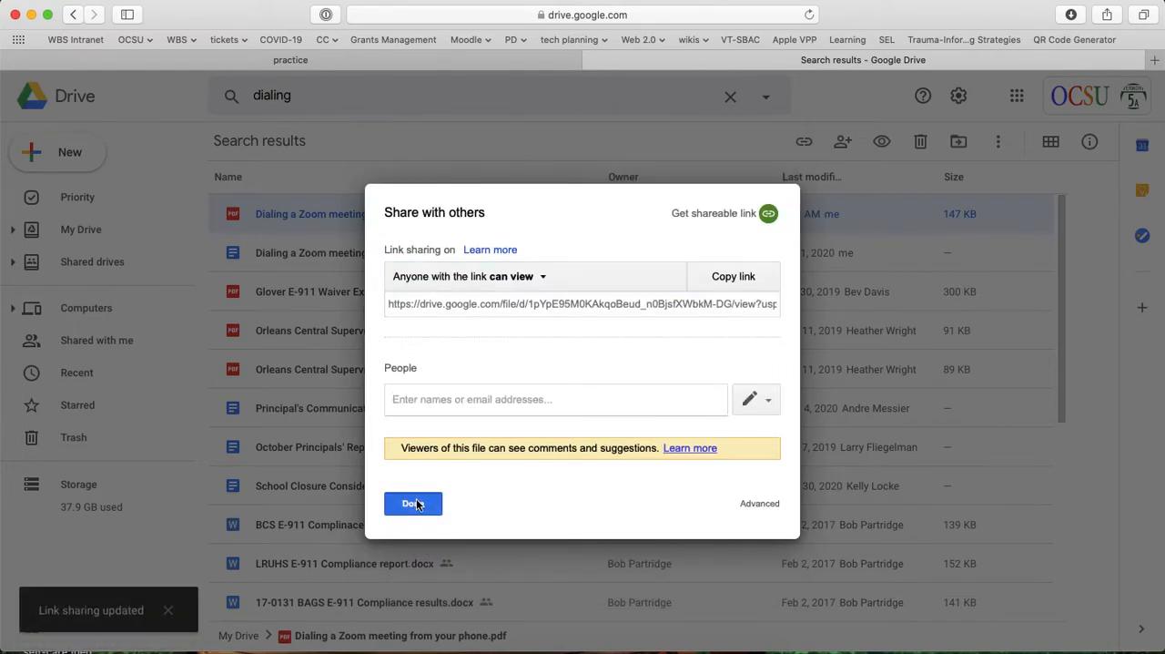
pyautogui.click(408, 502)
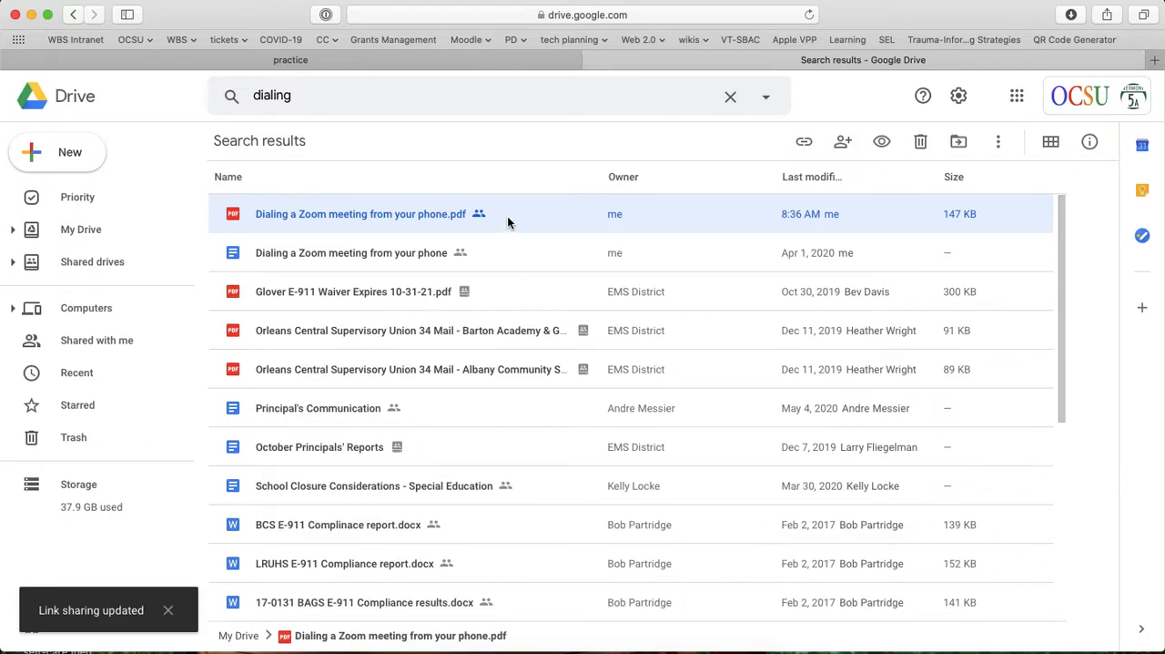
pyautogui.moveTo(346, 219)
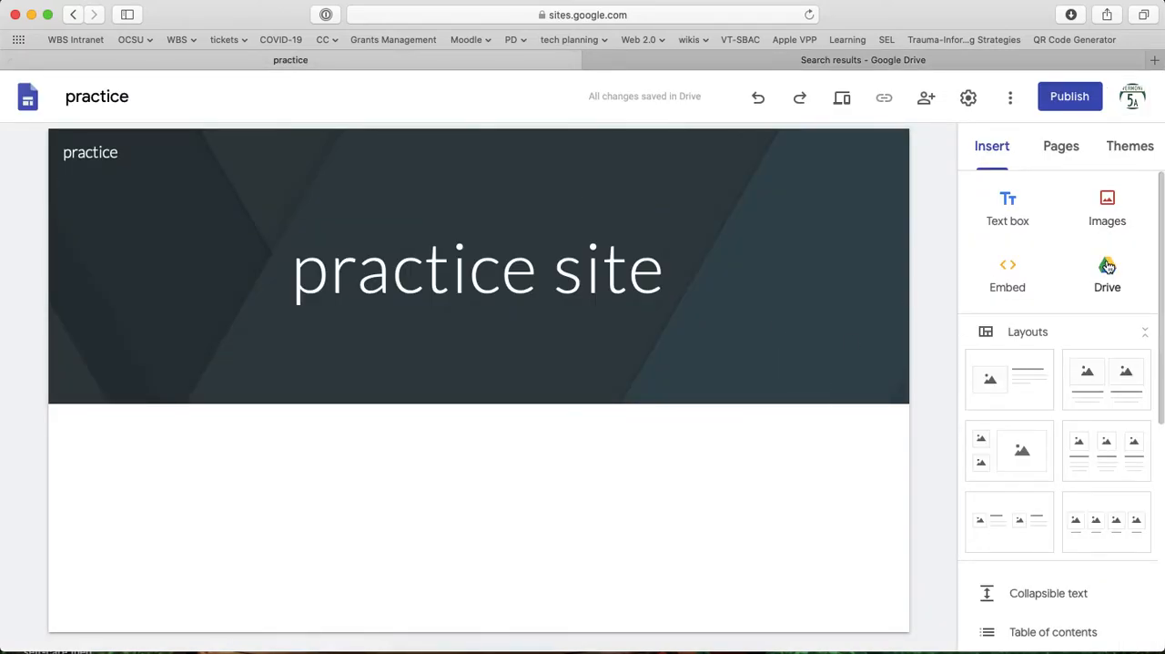
# - Search Drive from Insert for 'dial' (after checking the file name) to find the Zoom-dialing PDF
pyautogui.click(1107, 274)
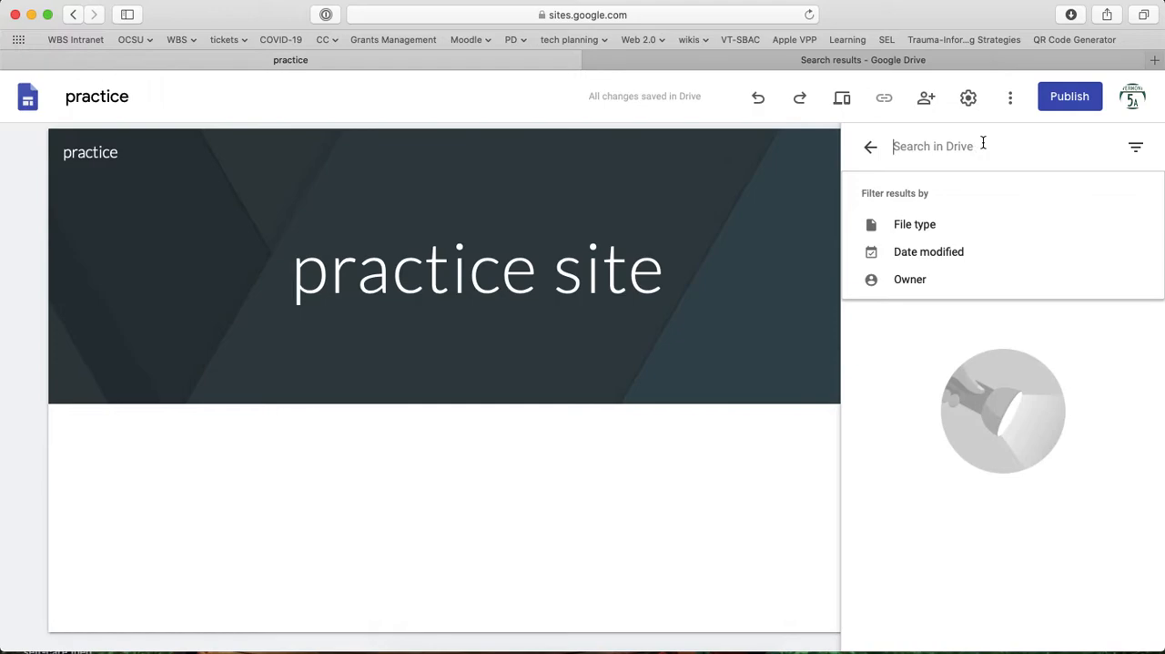
pyautogui.write('zoo')
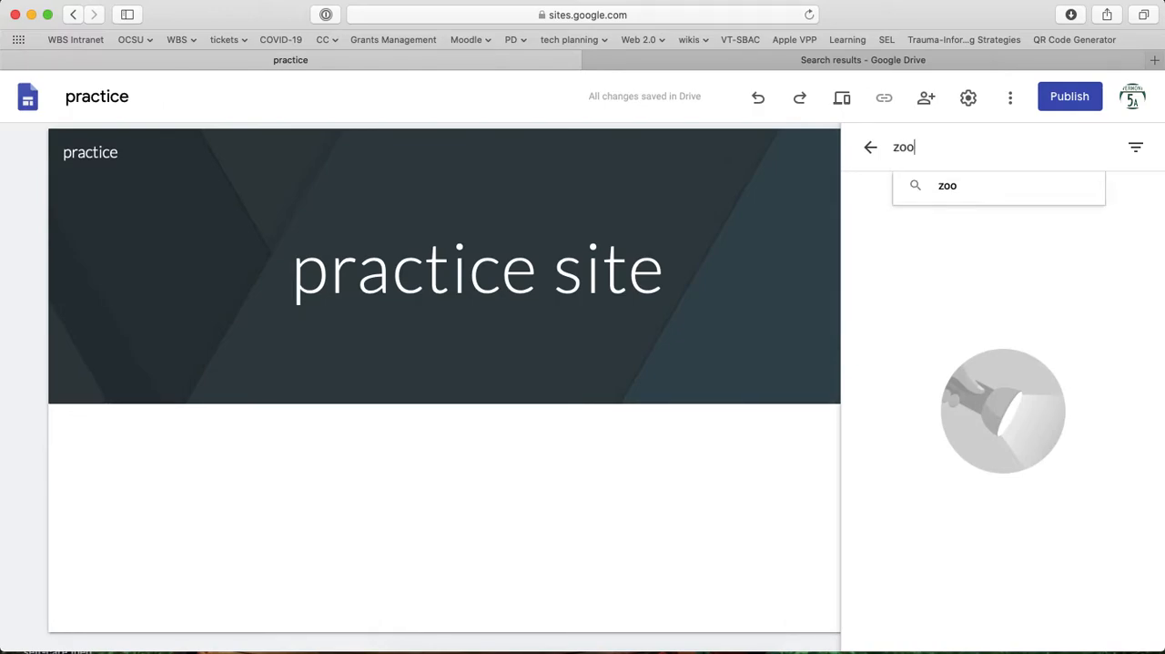
pyautogui.click(863, 58)
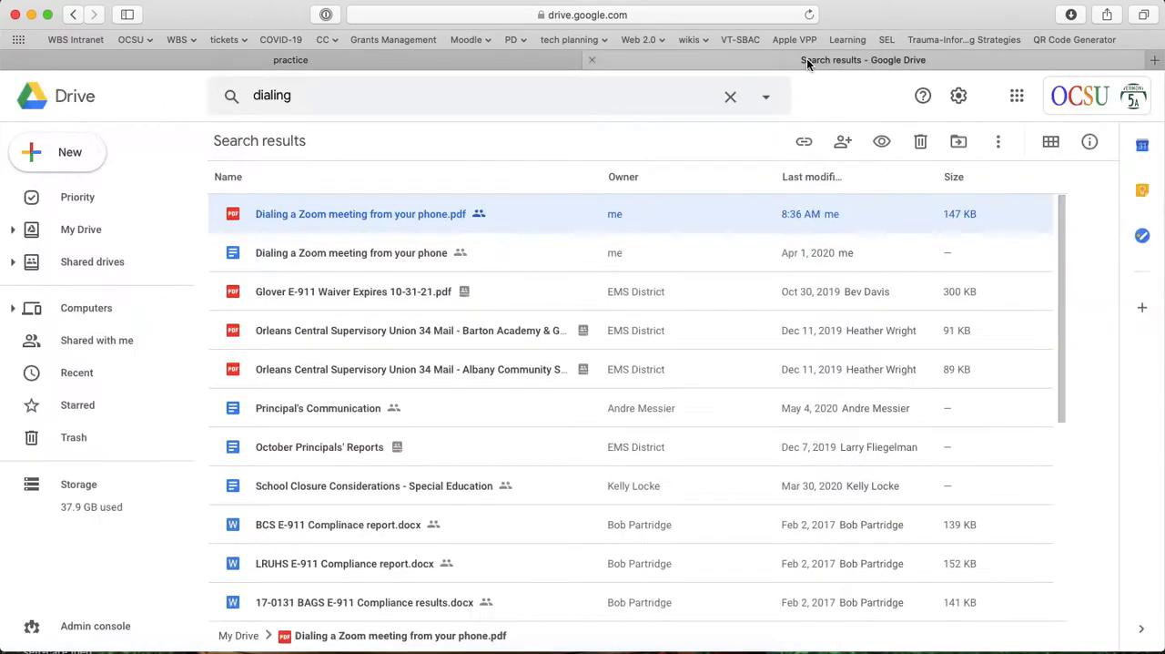
pyautogui.click(292, 58)
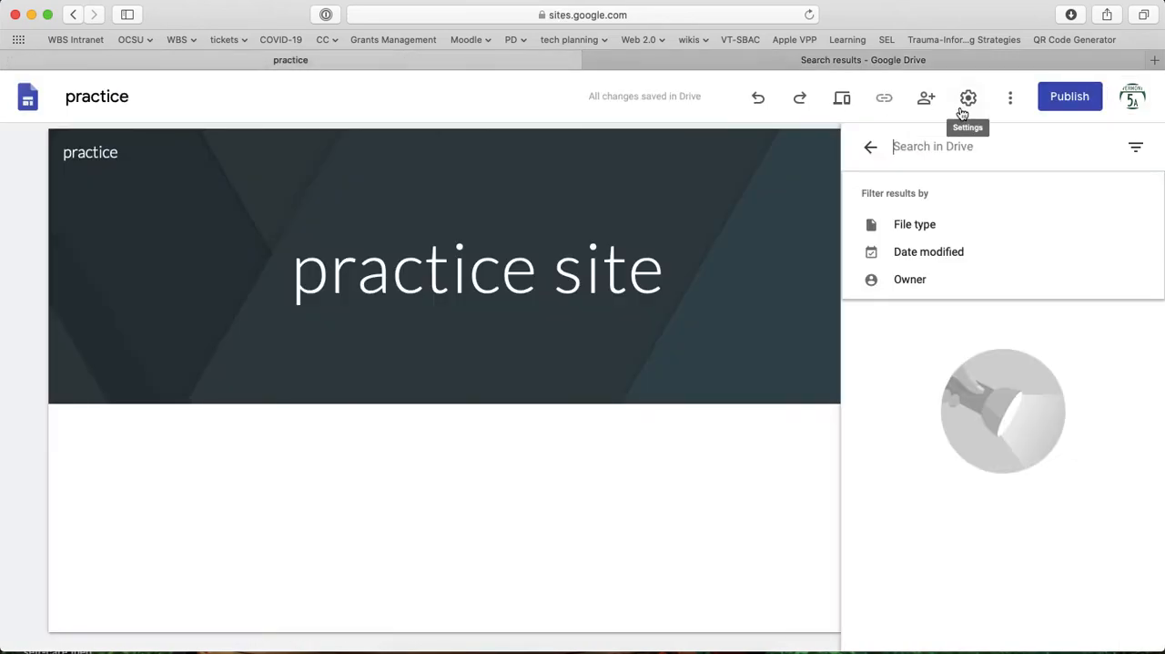
pyautogui.write('dial')
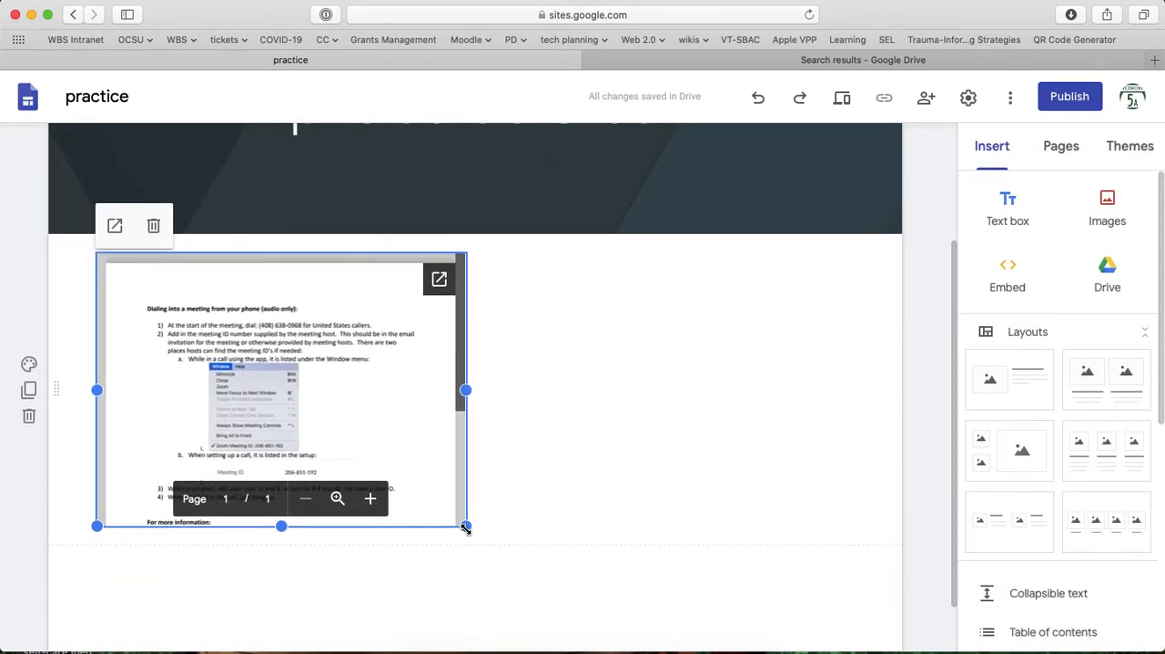
# - Drag the embedded PDF's corner handle outward so its full first page shows
pyautogui.moveTo(466, 527); pyautogui.dragTo(510, 576)
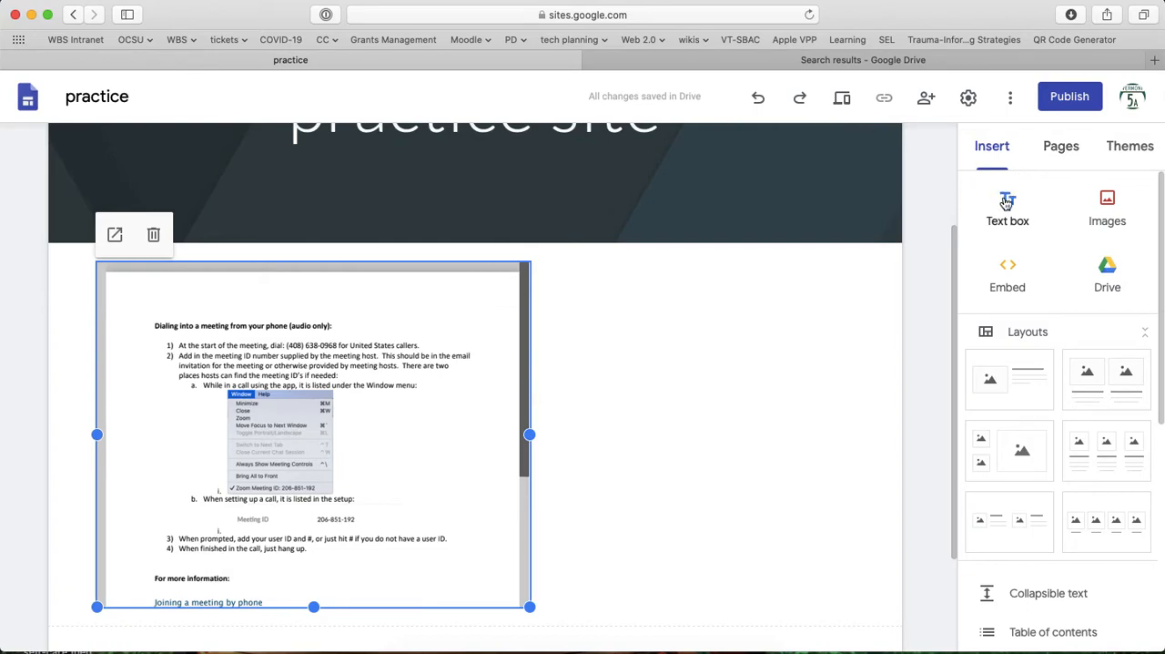
# - Add a text box reading 'link here', select the words and start inserting a link
pyautogui.click(1007, 208)
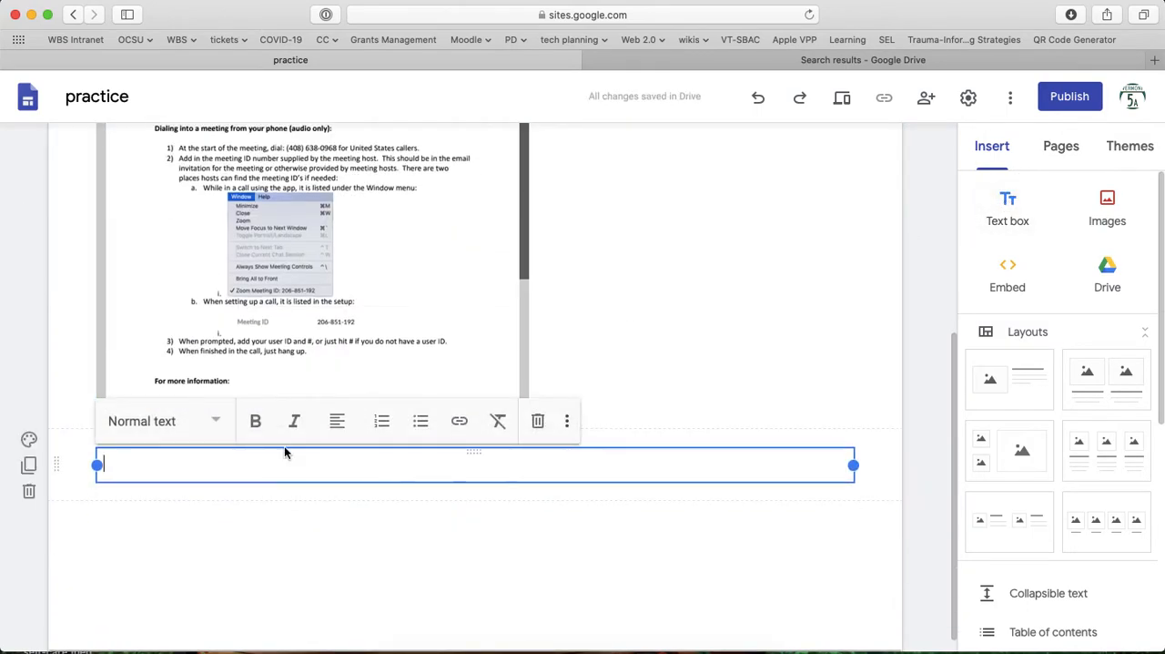
pyautogui.write('link her')
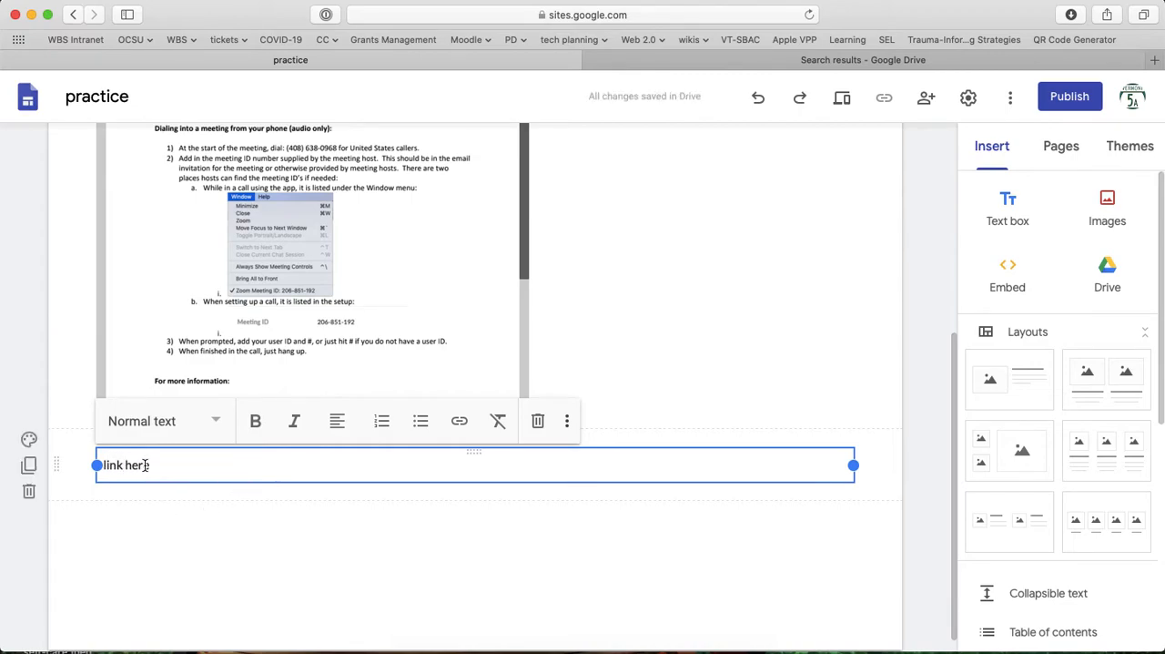
pyautogui.doubleClick(124, 464)
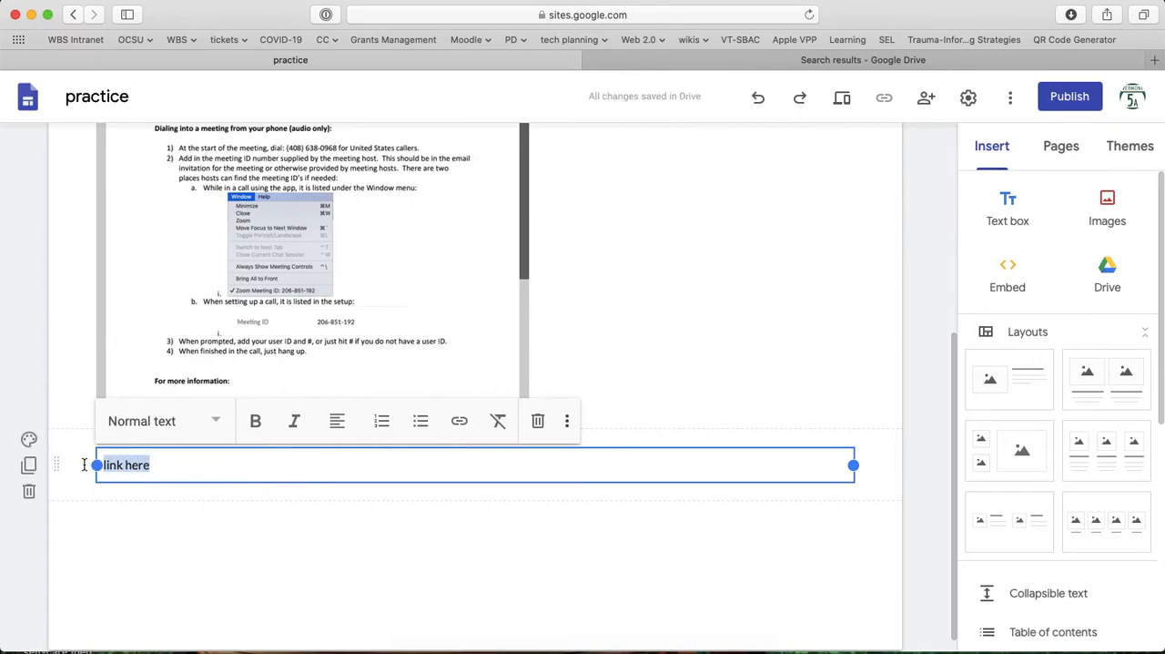
pyautogui.moveTo(459, 420)
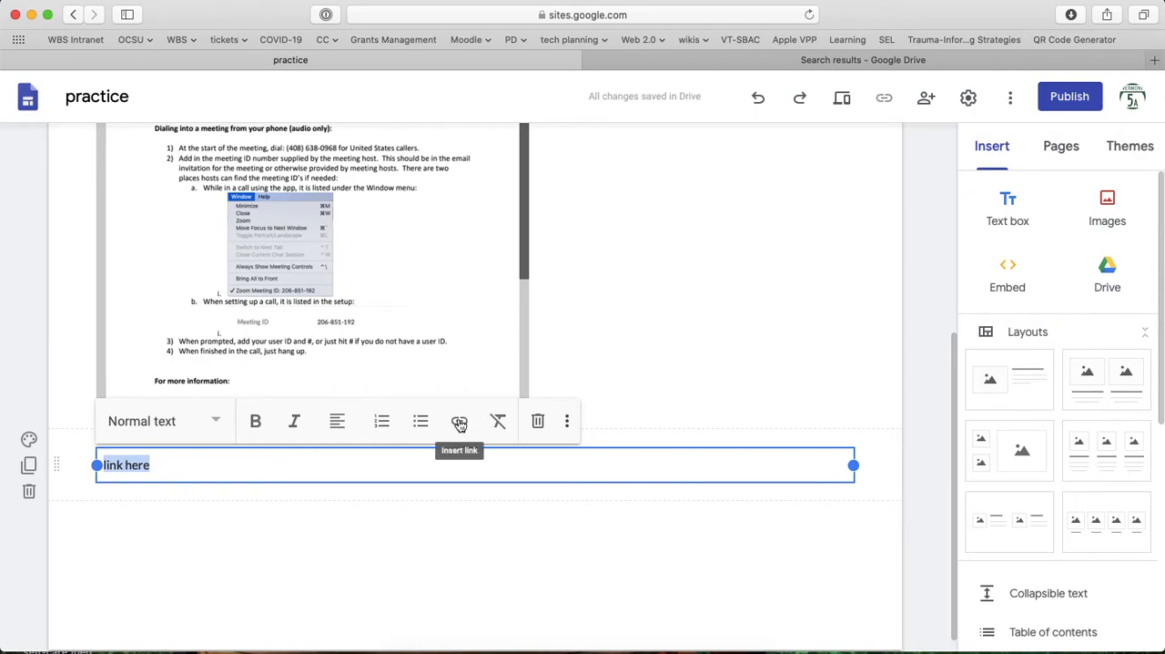
pyautogui.click(459, 420)
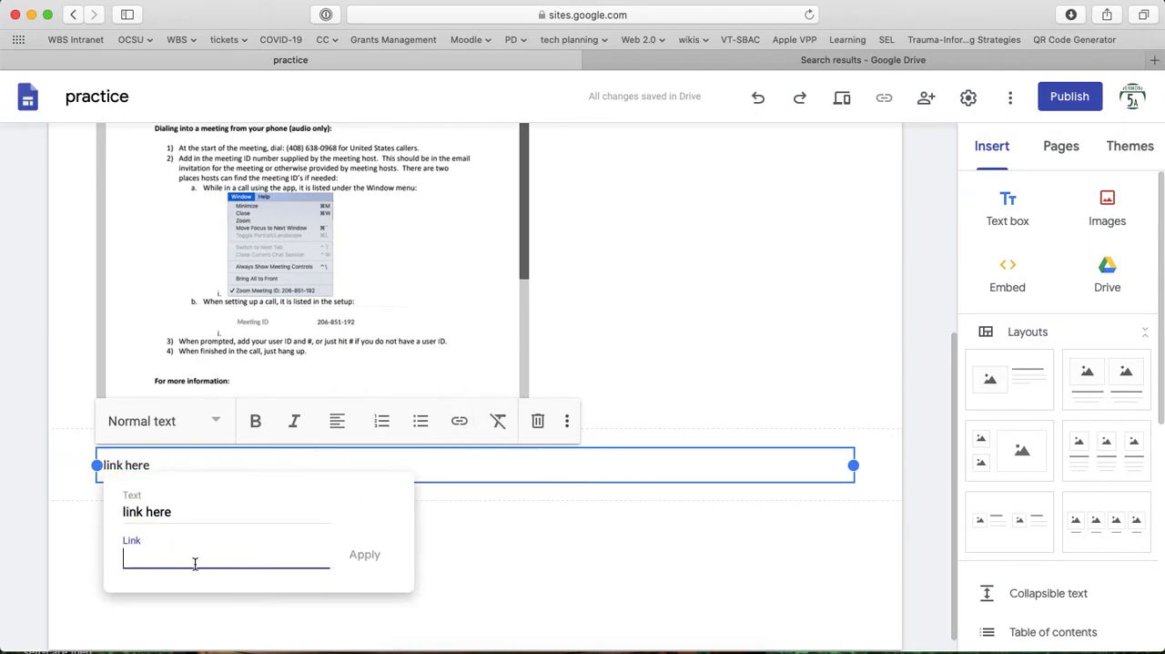
pyautogui.moveTo(779, 280)
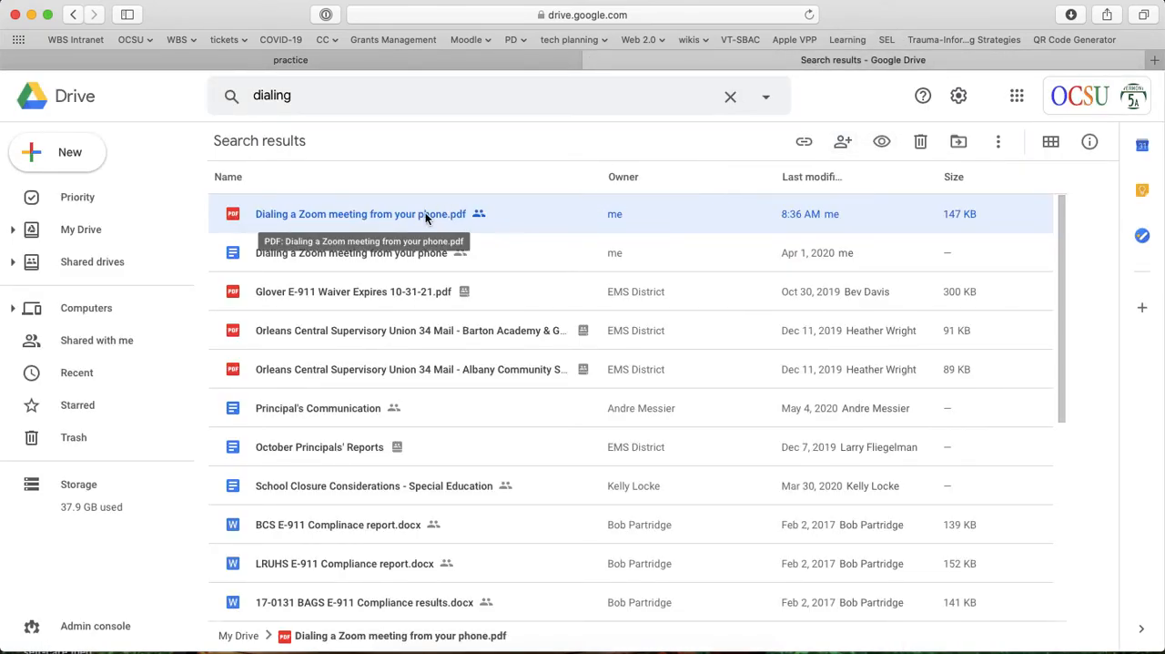
# - In Drive, copy the Zoom-dialing PDF's shareable link from its Share dialog
pyautogui.click(841, 142)
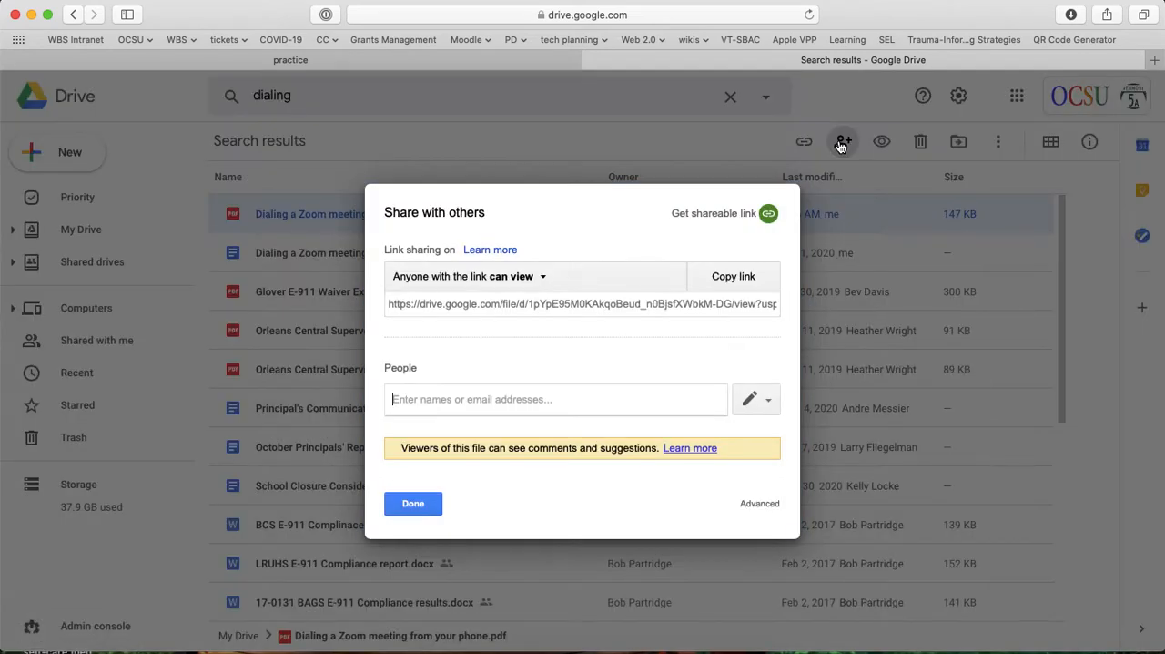
pyautogui.moveTo(572, 308)
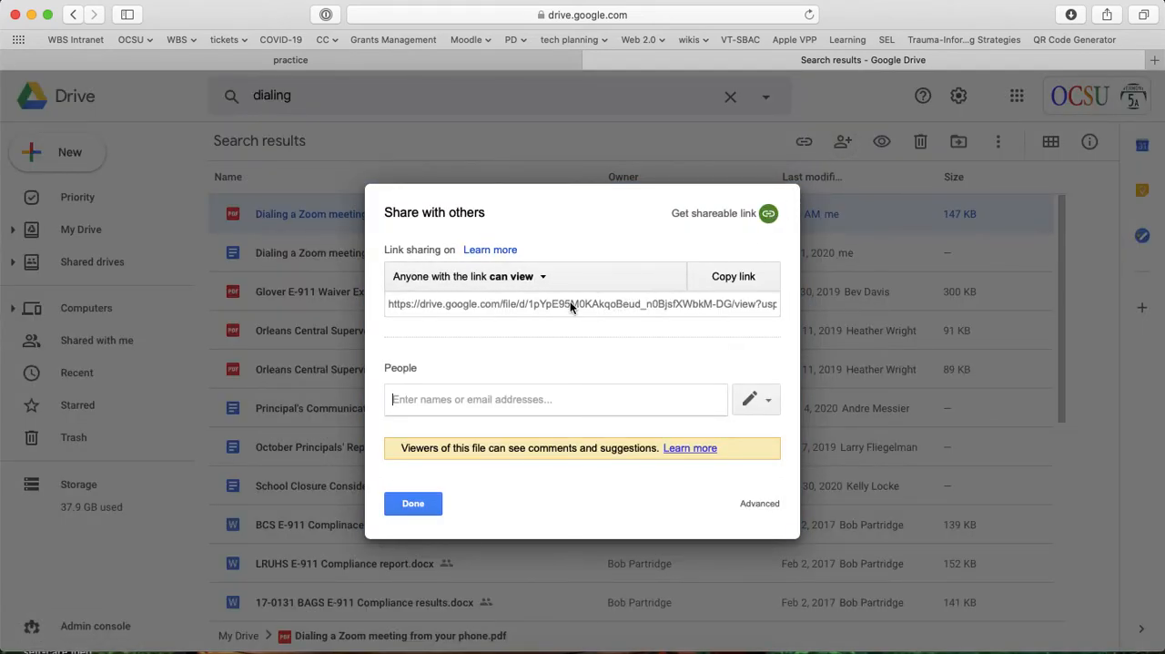
pyautogui.click(732, 277)
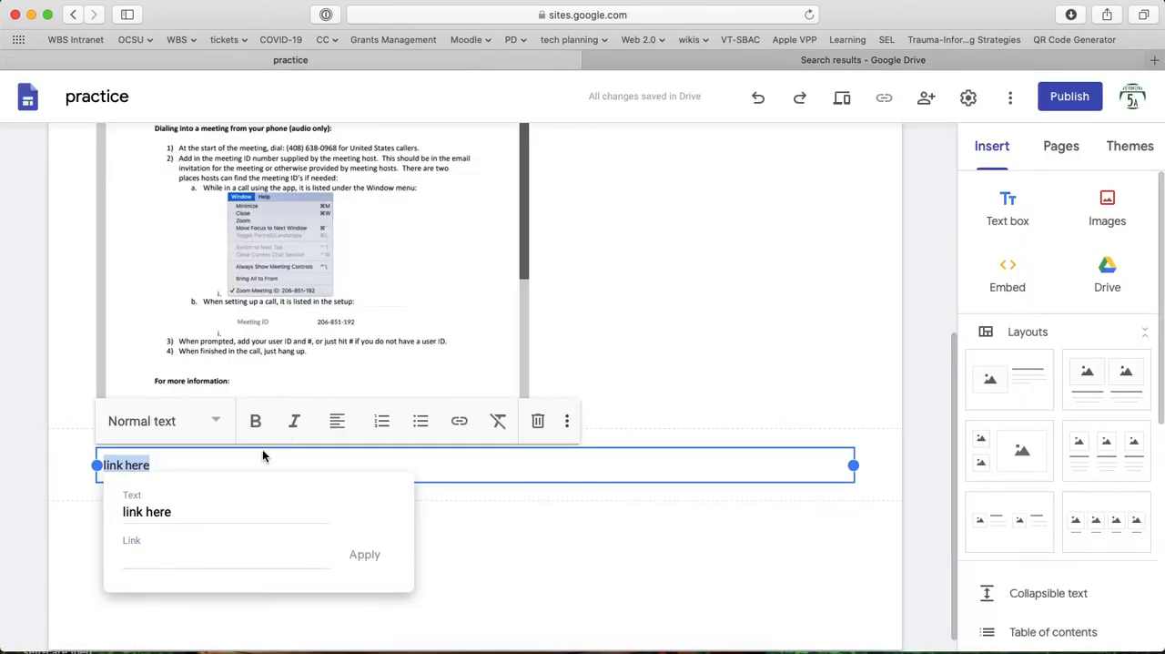
# - Paste the share URL into the Link field, apply it to 'link here' and finish editing
pyautogui.click(225, 556)
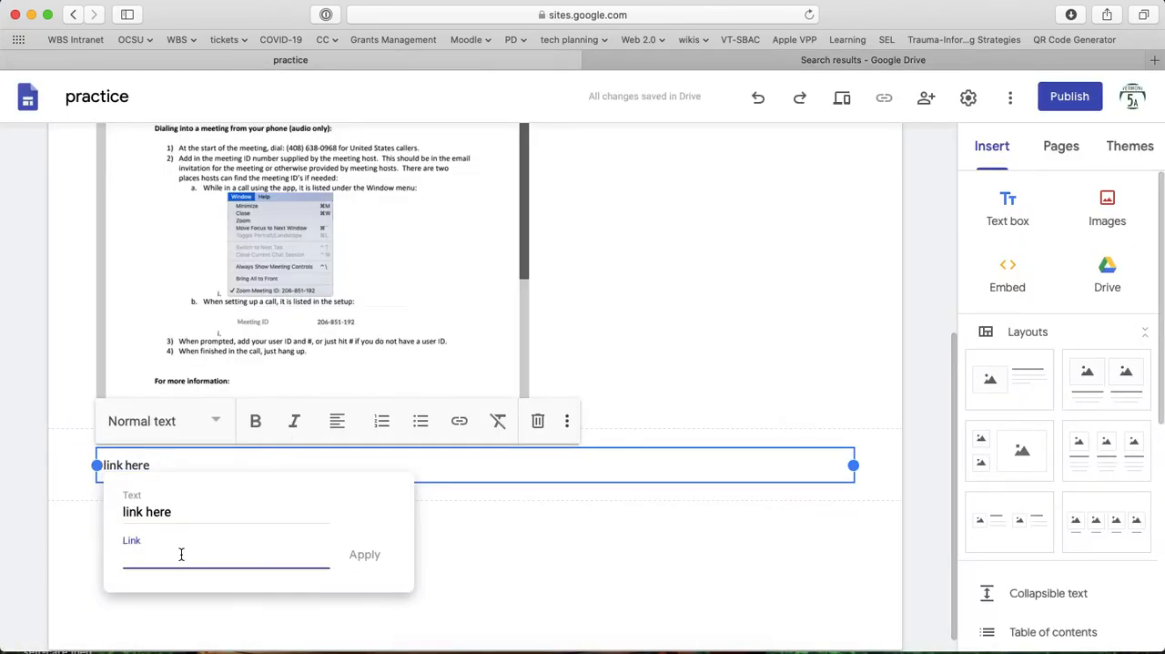
pyautogui.click(364, 553)
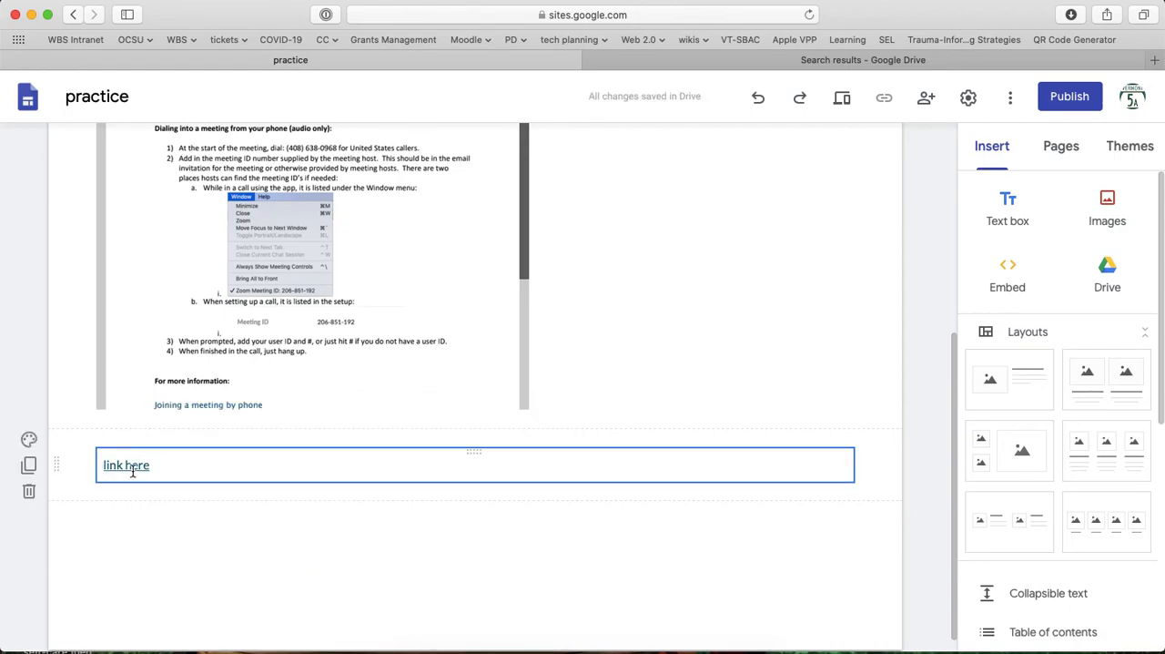
pyautogui.click(142, 524)
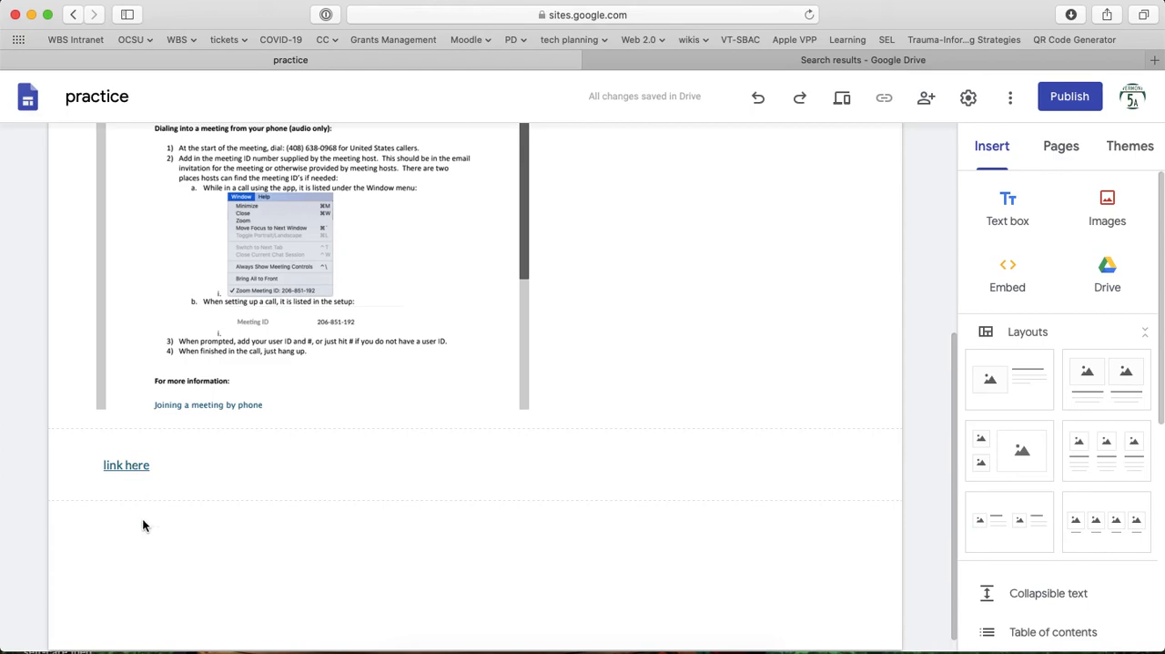